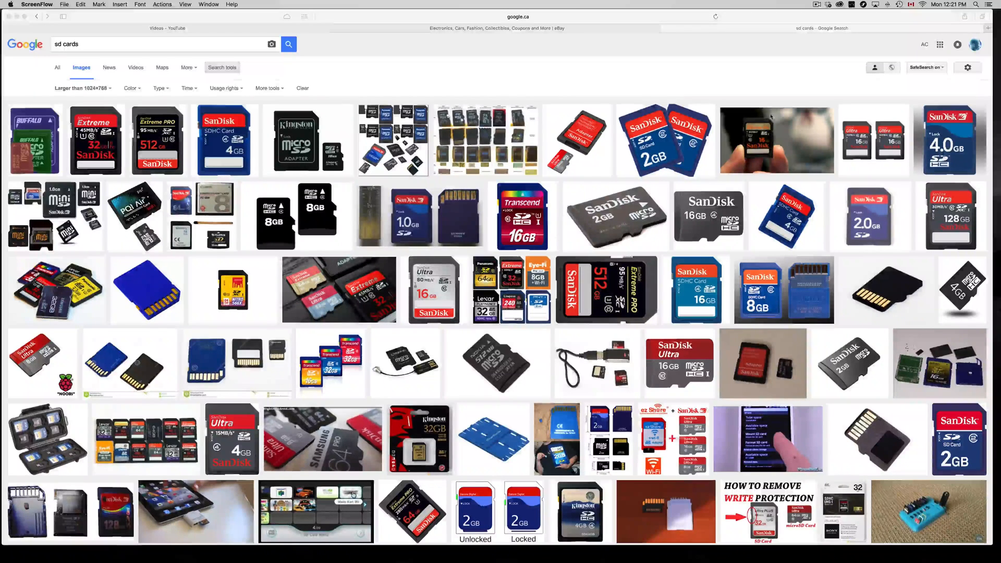
# Step: Search Spotlight for 'disk Utility' and launch Disk Utility from the top hit
pyautogui.write('disk Utility')
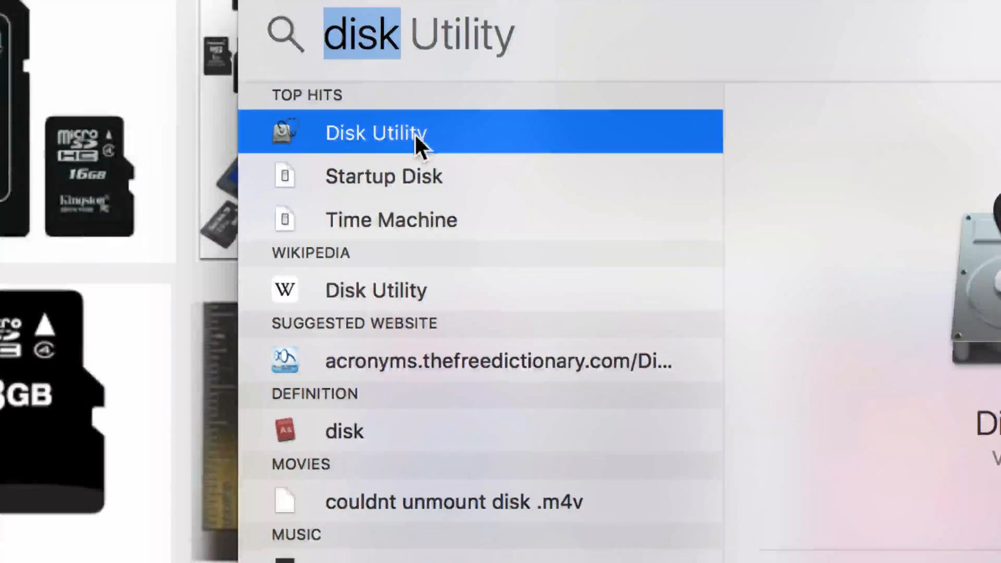
pyautogui.click(376, 133)
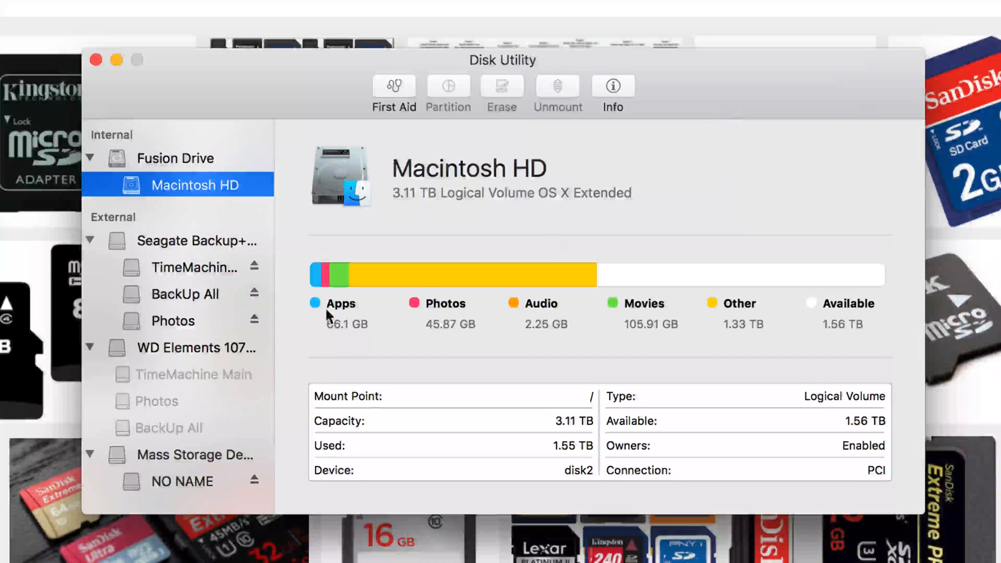
pyautogui.moveTo(187, 329)
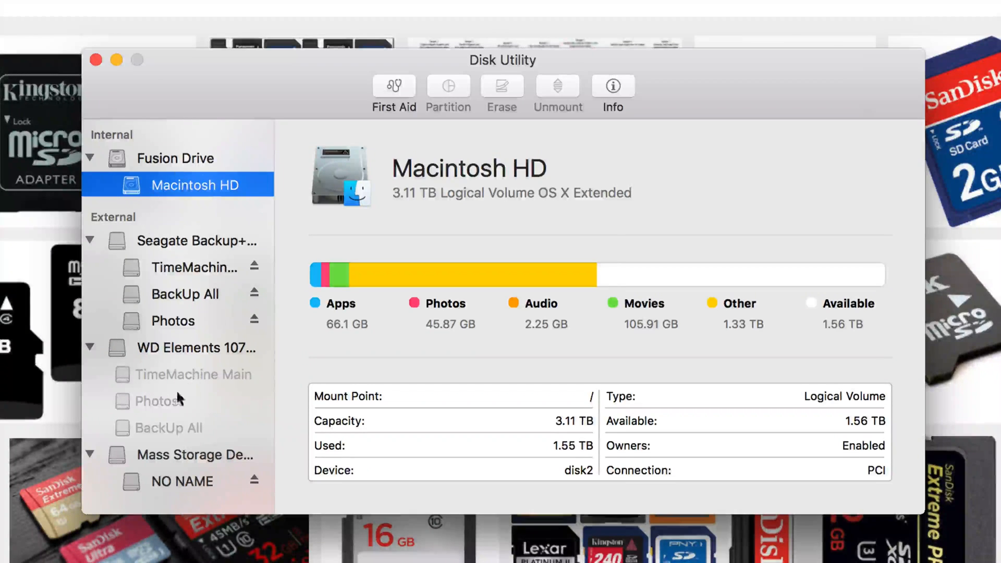
pyautogui.moveTo(162, 363)
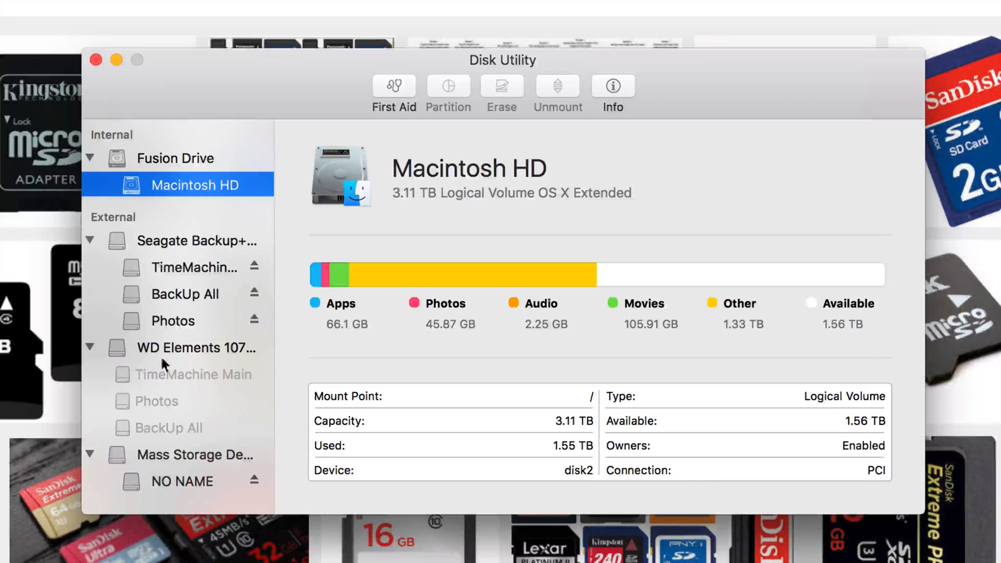
pyautogui.moveTo(161, 304)
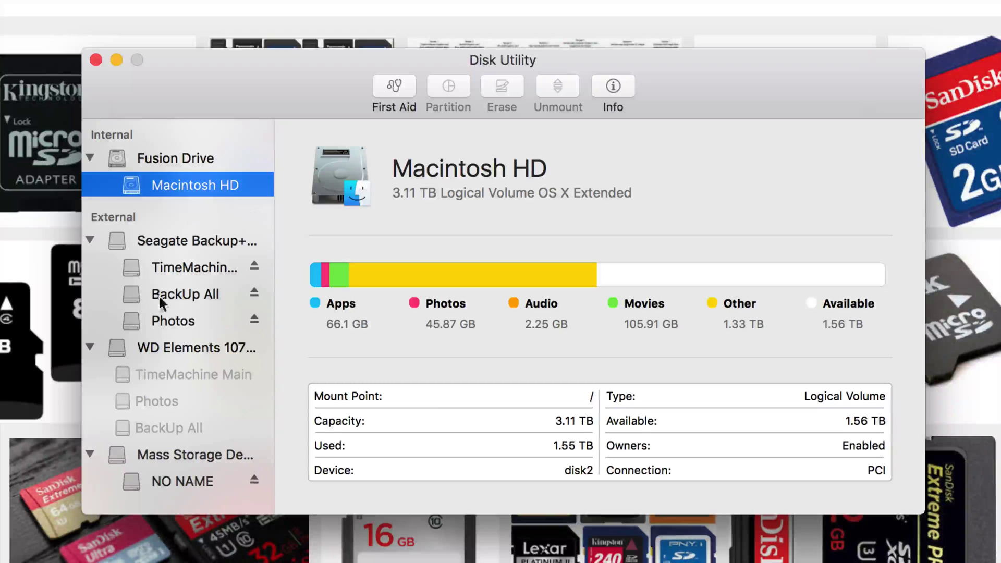
pyautogui.moveTo(171, 355)
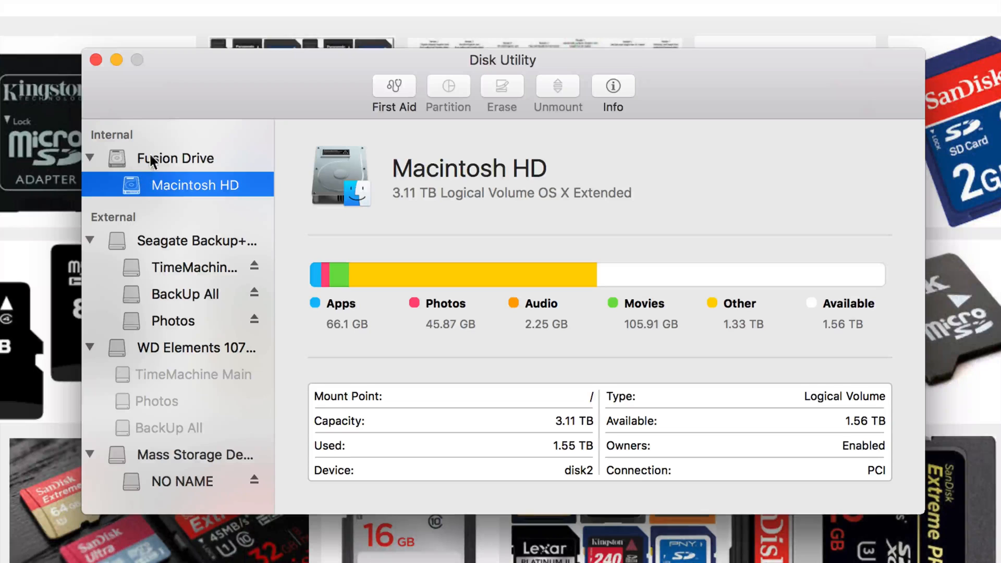
pyautogui.click(175, 158)
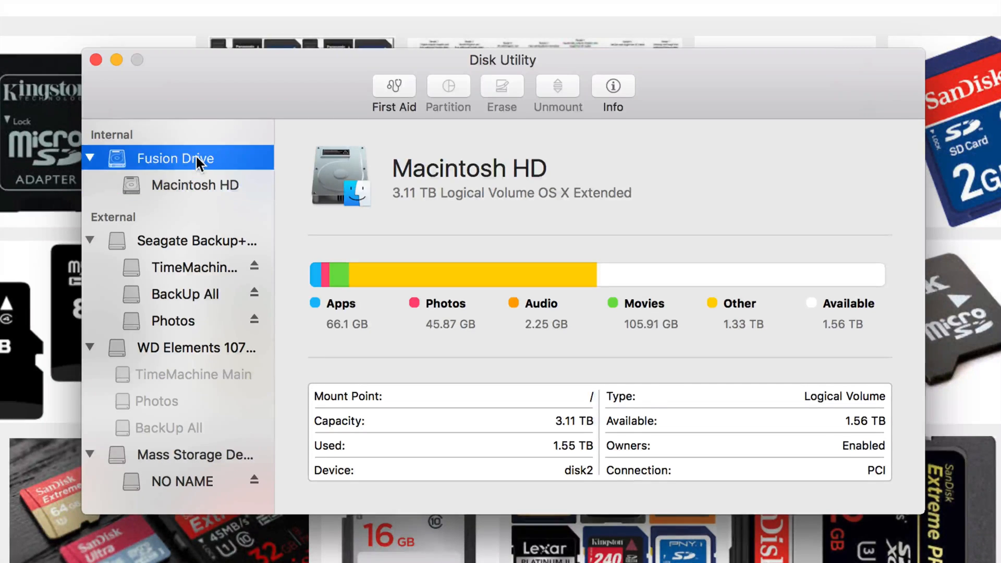
pyautogui.click(194, 185)
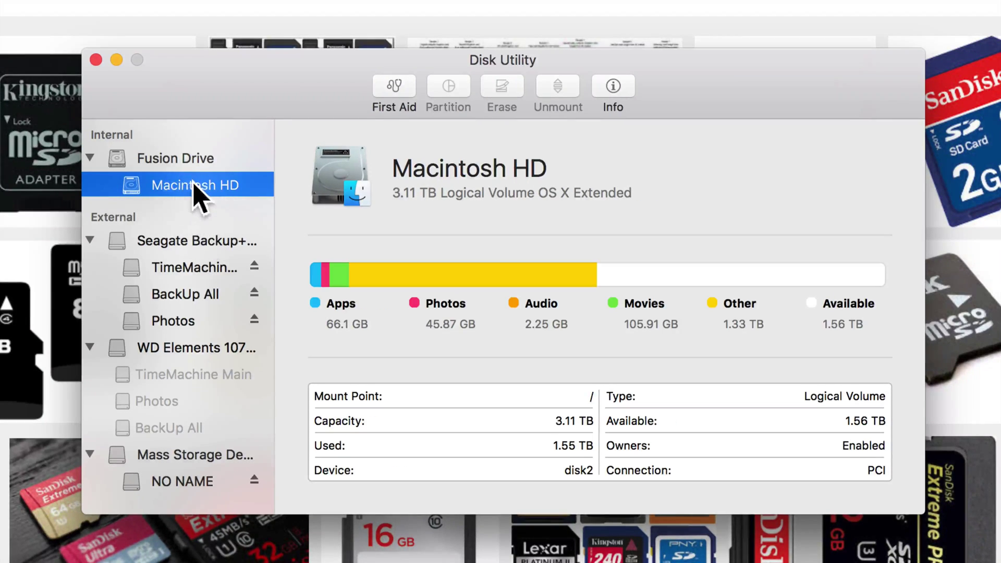
pyautogui.moveTo(321, 182)
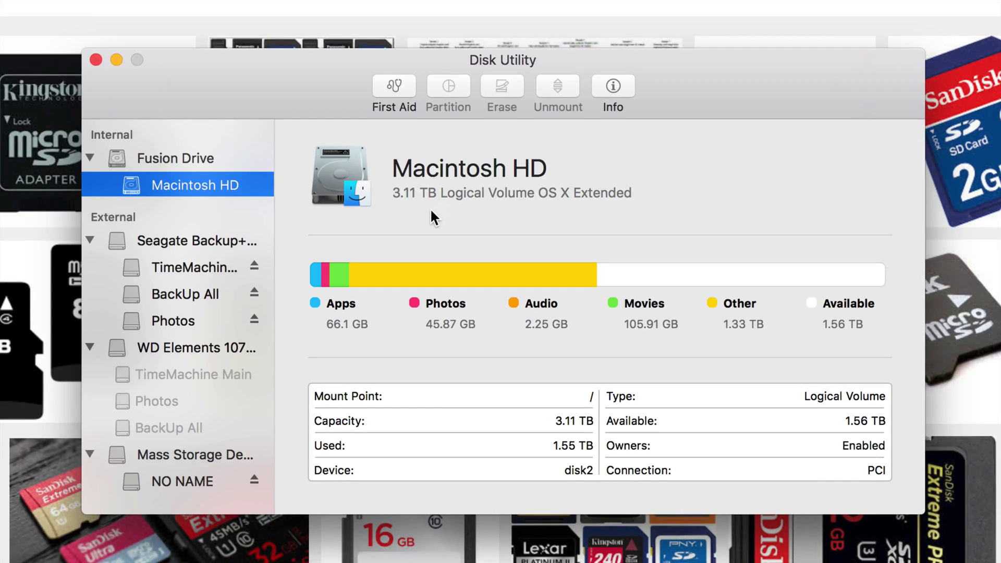
pyautogui.moveTo(409, 255)
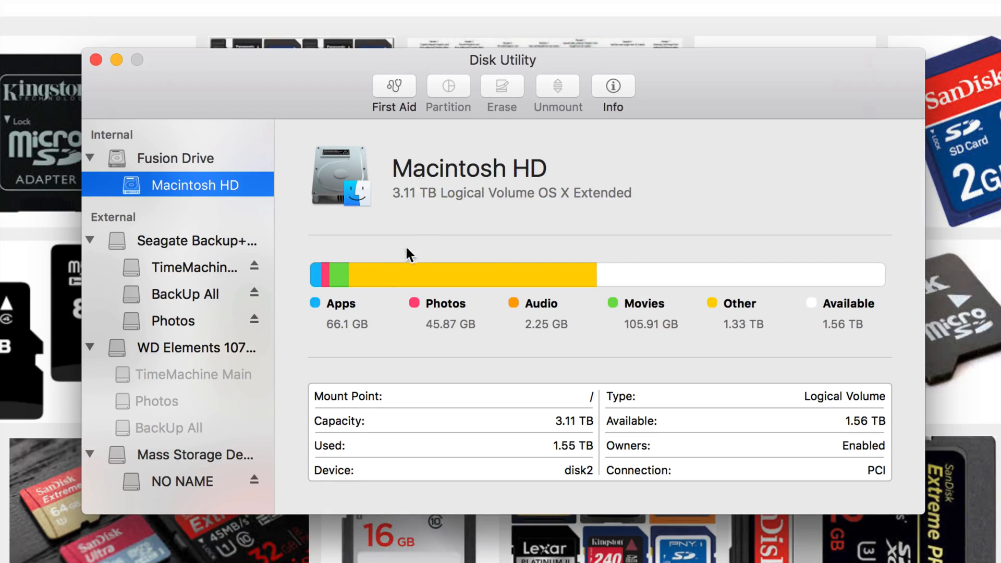
pyautogui.moveTo(141, 464)
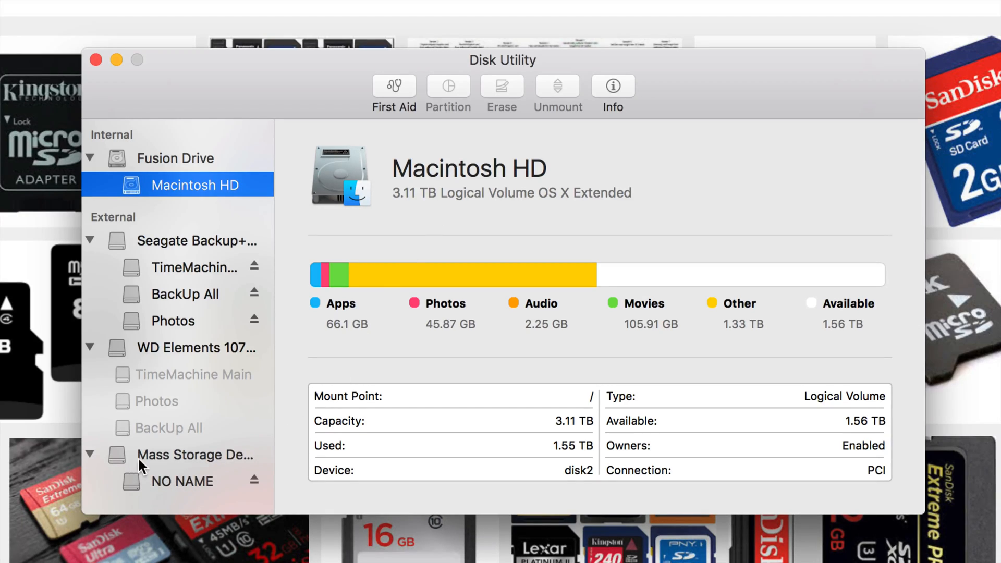
# Step: Compare the Mass Storage Device disk with its NO NAME volume, ending on the disk
pyautogui.click(194, 454)
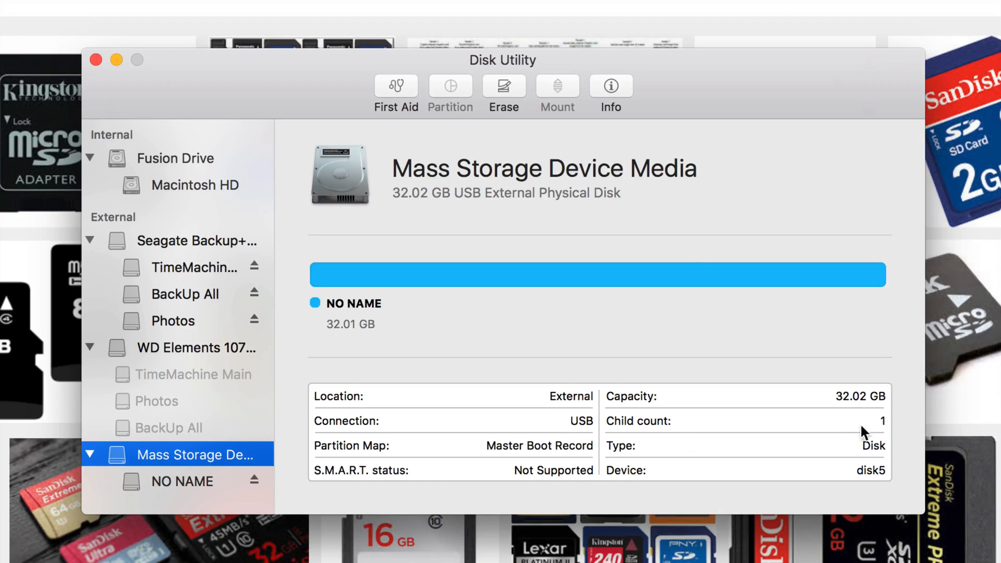
pyautogui.moveTo(845, 409)
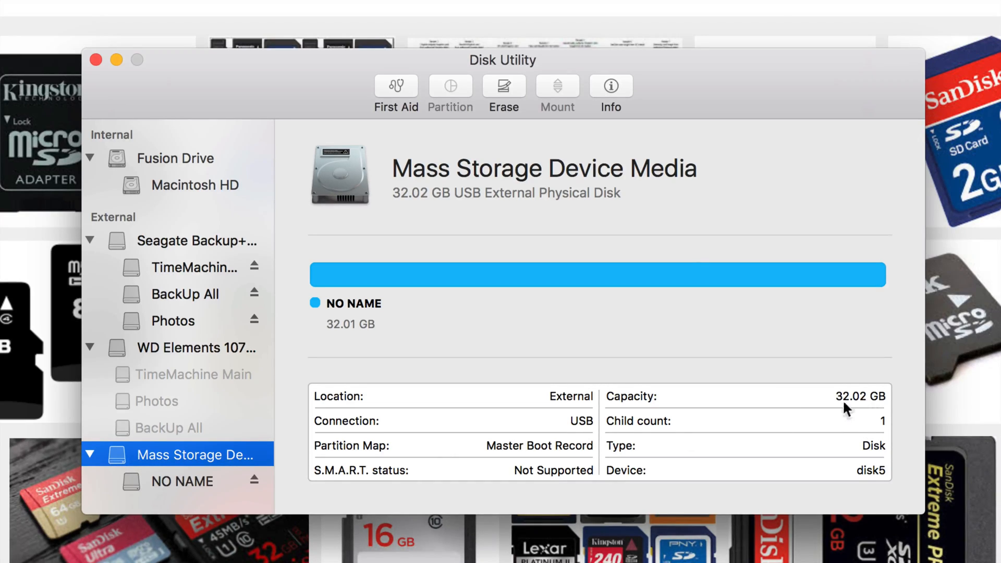
pyautogui.moveTo(191, 468)
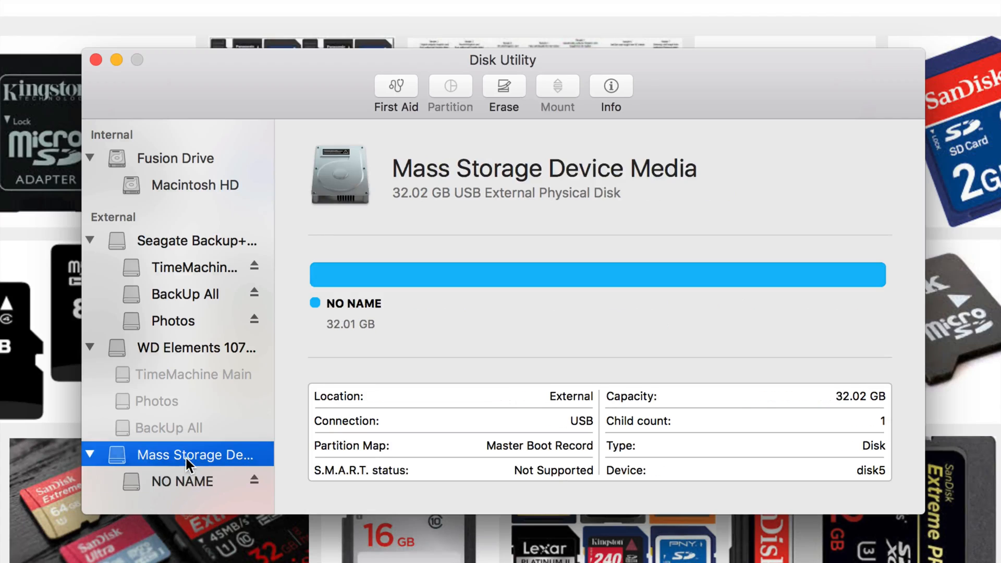
pyautogui.click(182, 482)
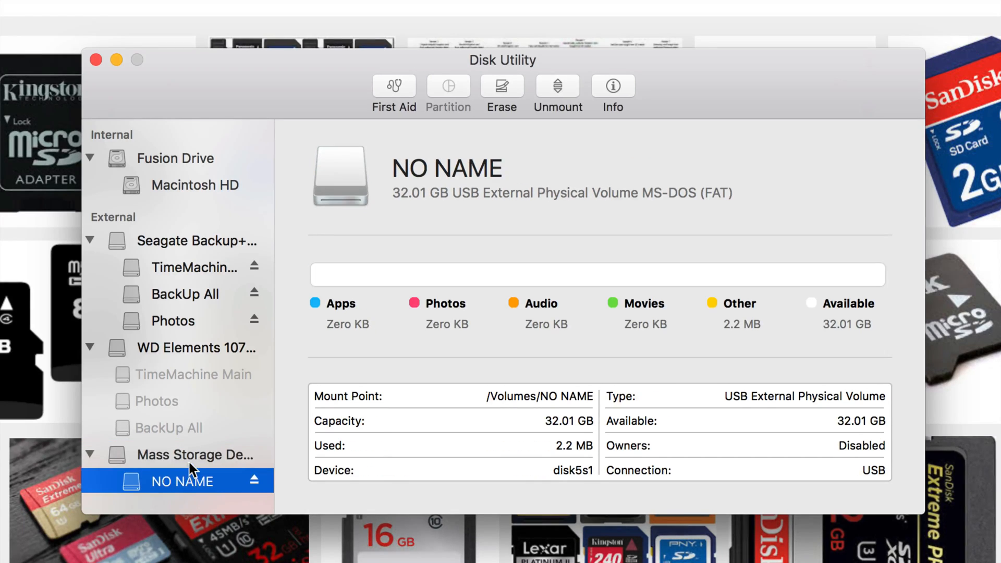
pyautogui.click(195, 454)
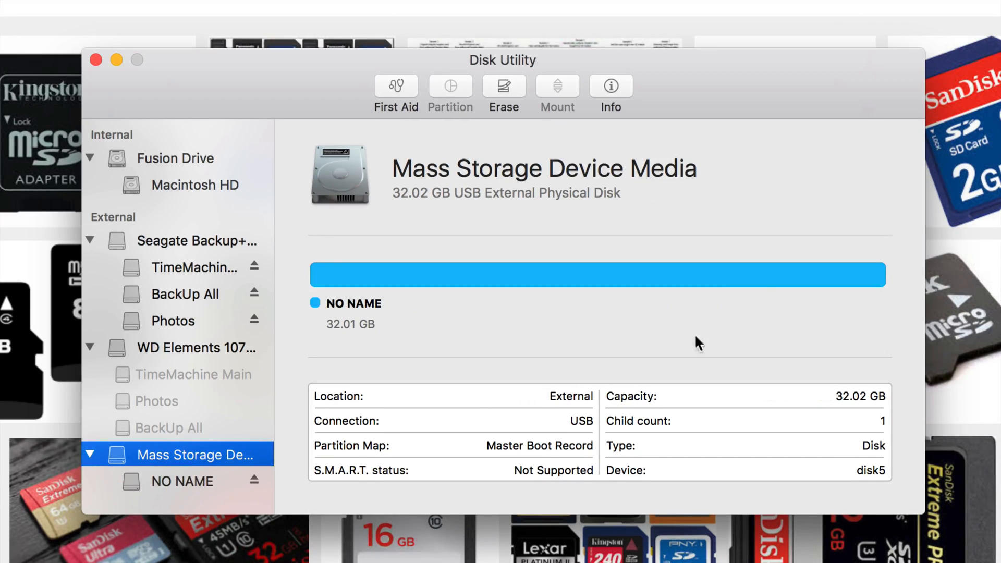
pyautogui.moveTo(294, 412)
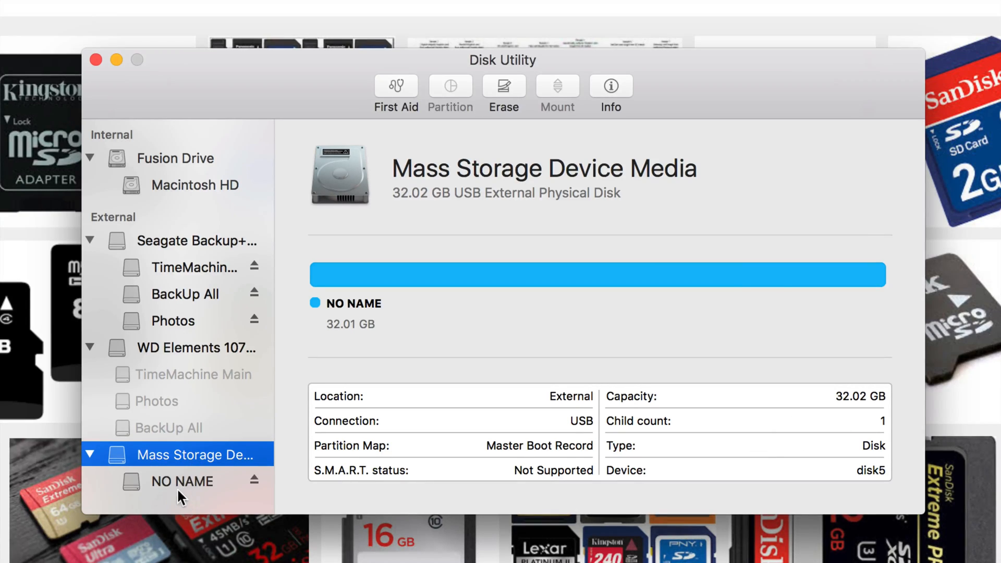
pyautogui.click(182, 481)
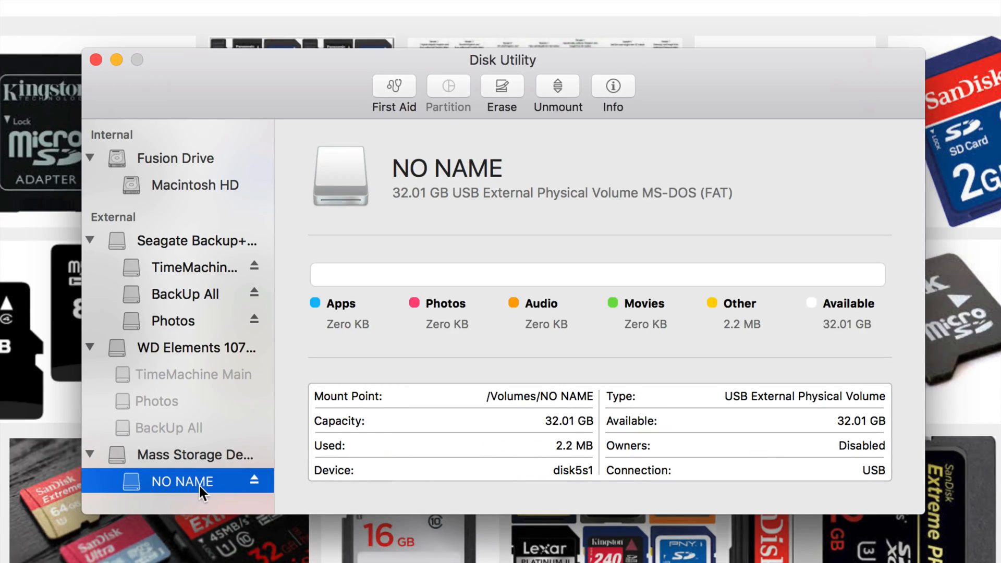
pyautogui.moveTo(881, 421)
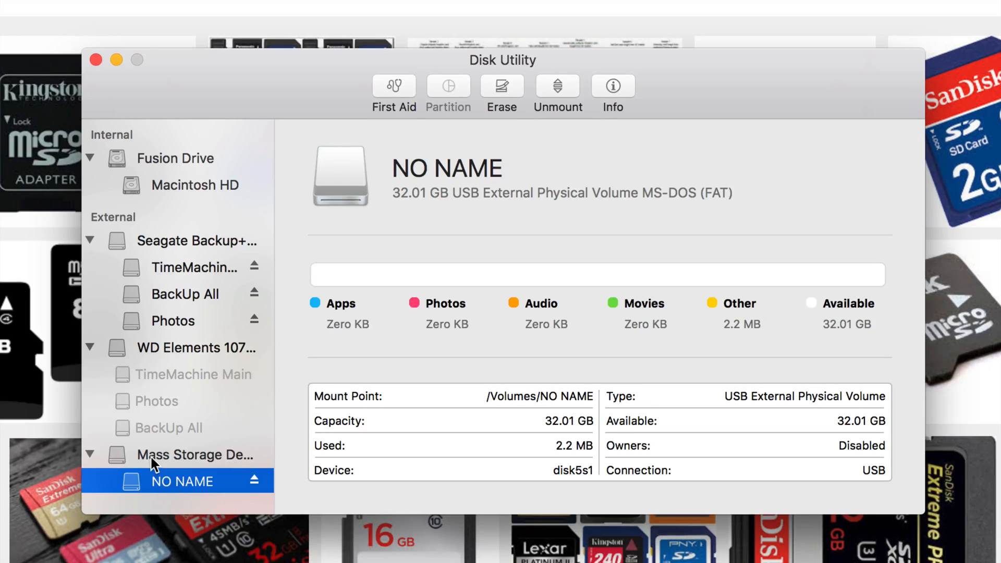
pyautogui.moveTo(184, 473)
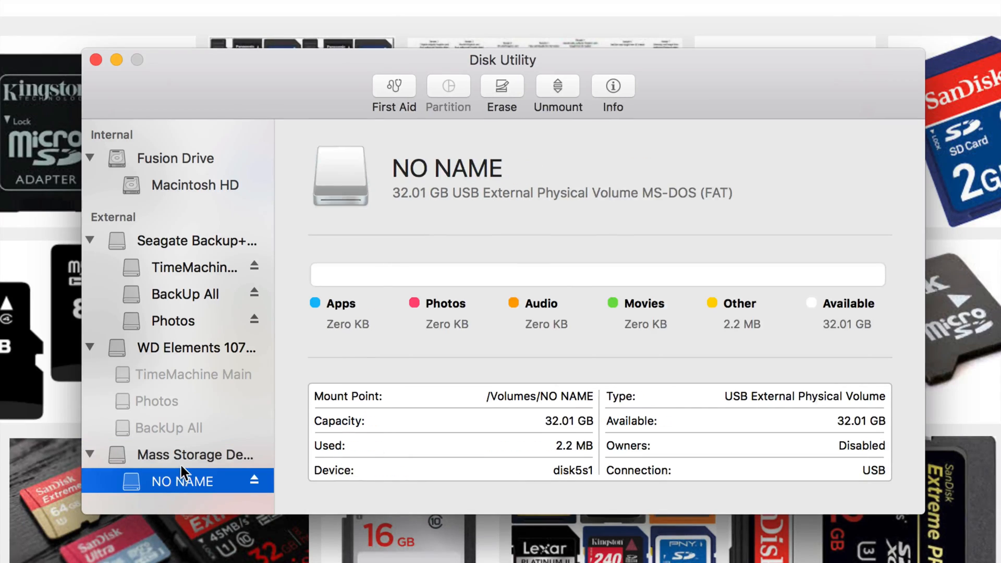
pyautogui.click(185, 454)
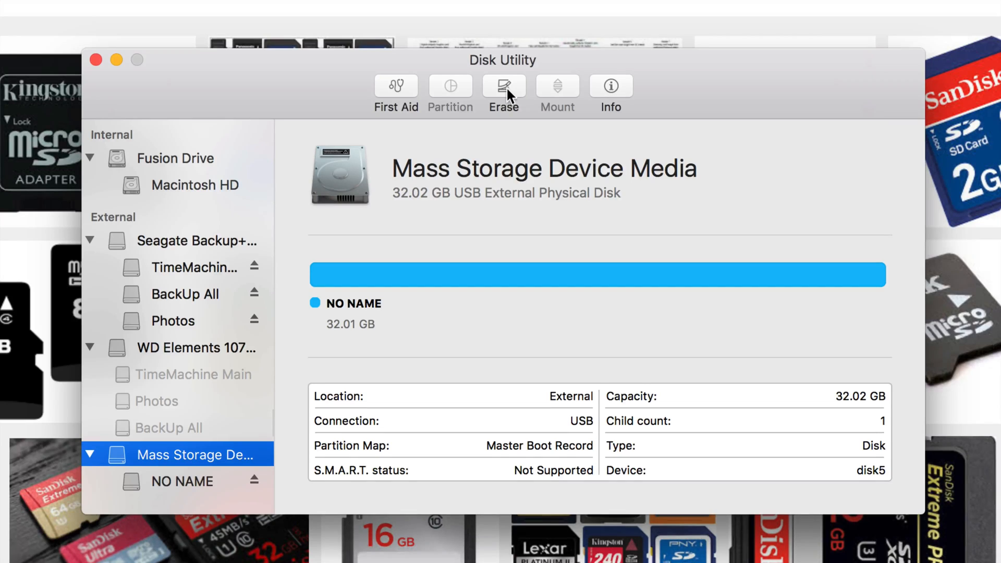
pyautogui.moveTo(519, 104)
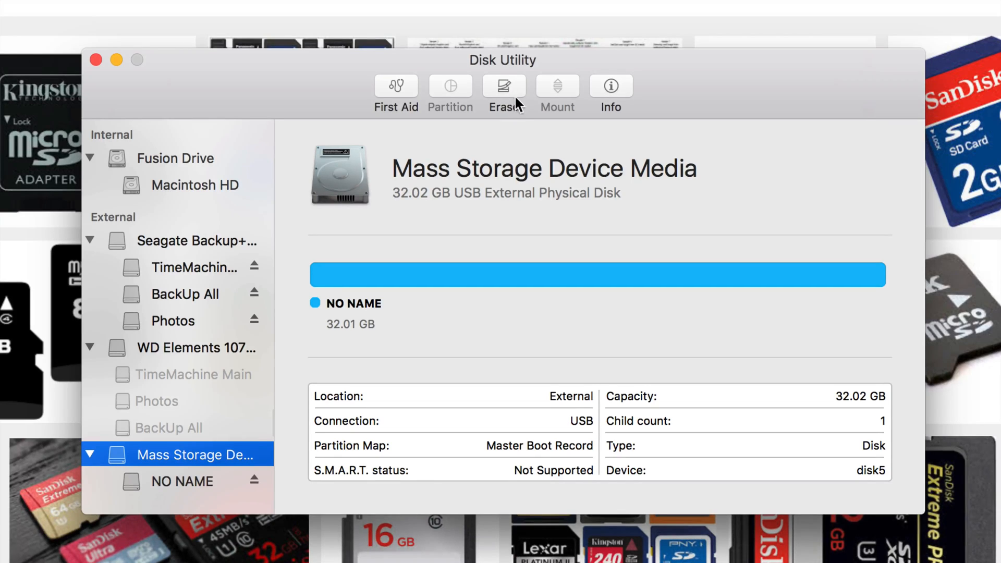
# Step: Name the card's erase volume 'microsd', try MS-DOS (FAT), then pick another format
pyautogui.click(504, 86)
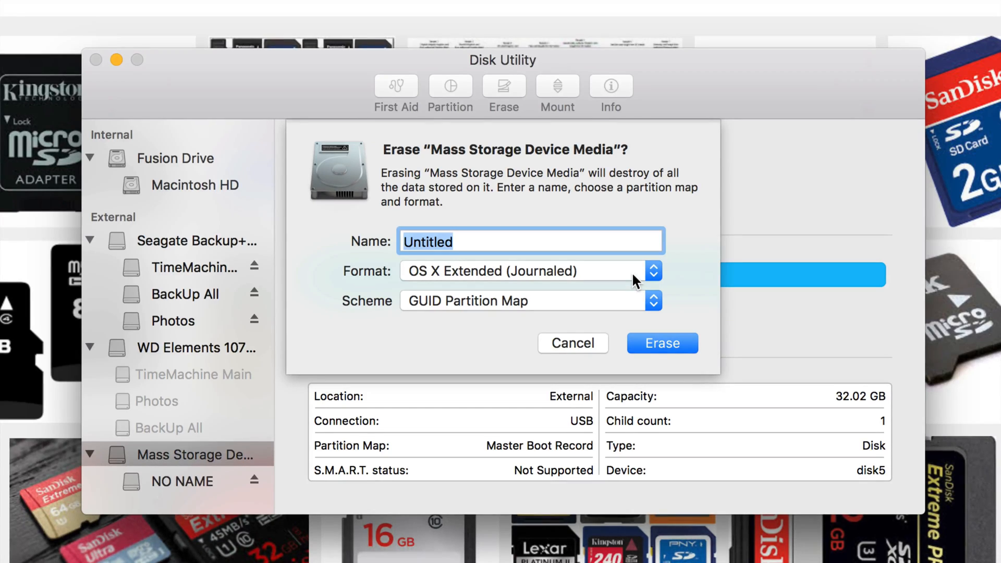
pyautogui.write('microsd')
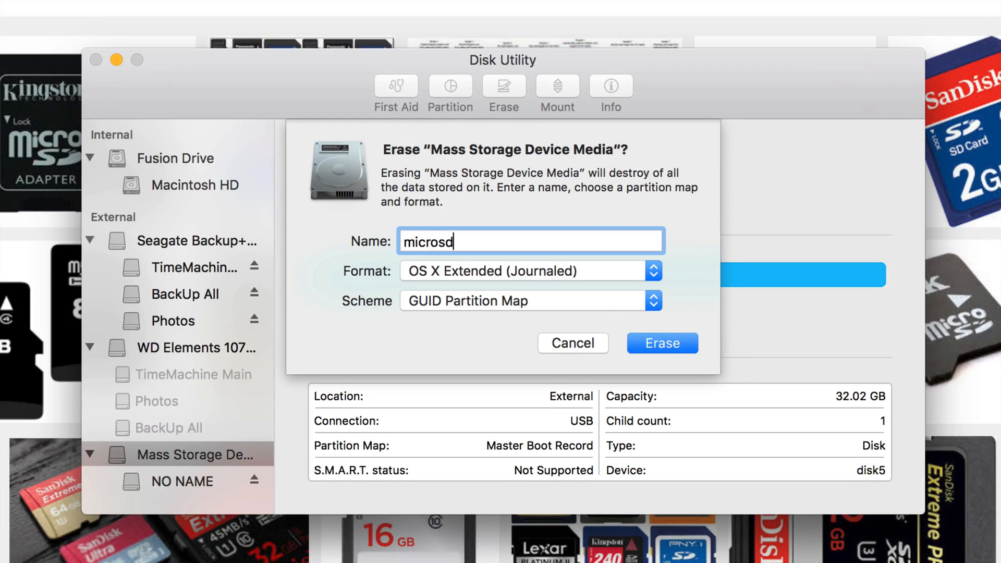
pyautogui.moveTo(661, 281)
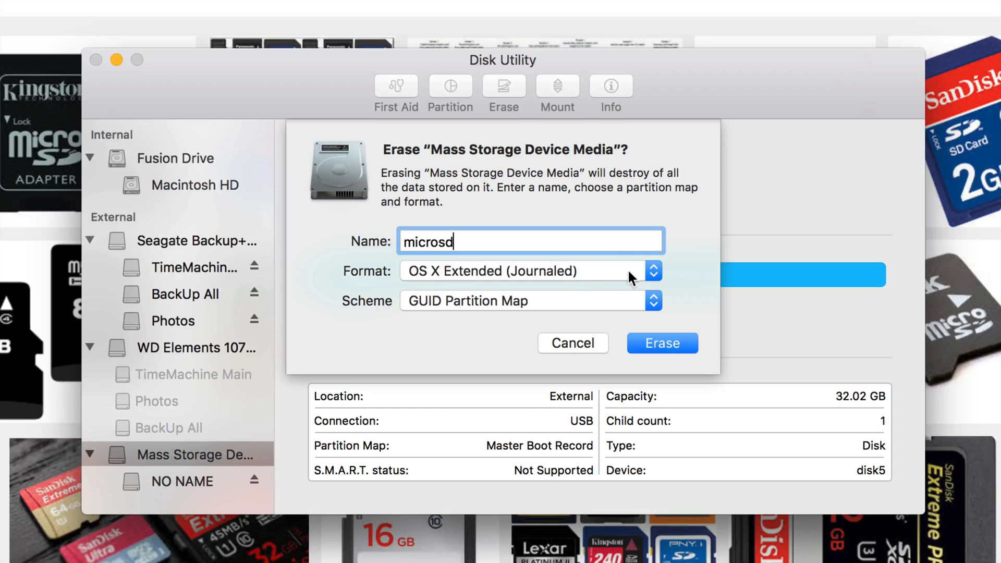
pyautogui.click(653, 271)
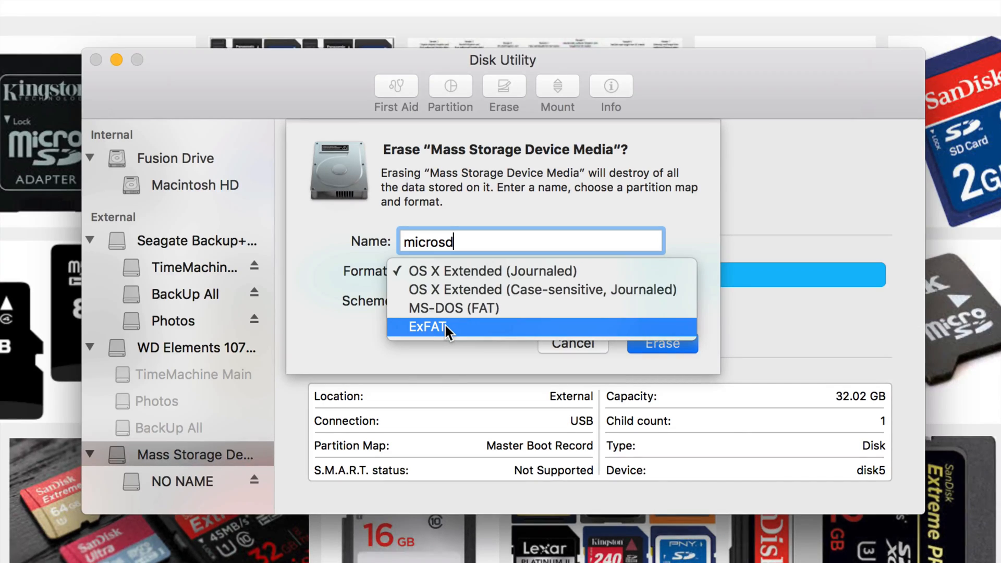
pyautogui.moveTo(483, 317)
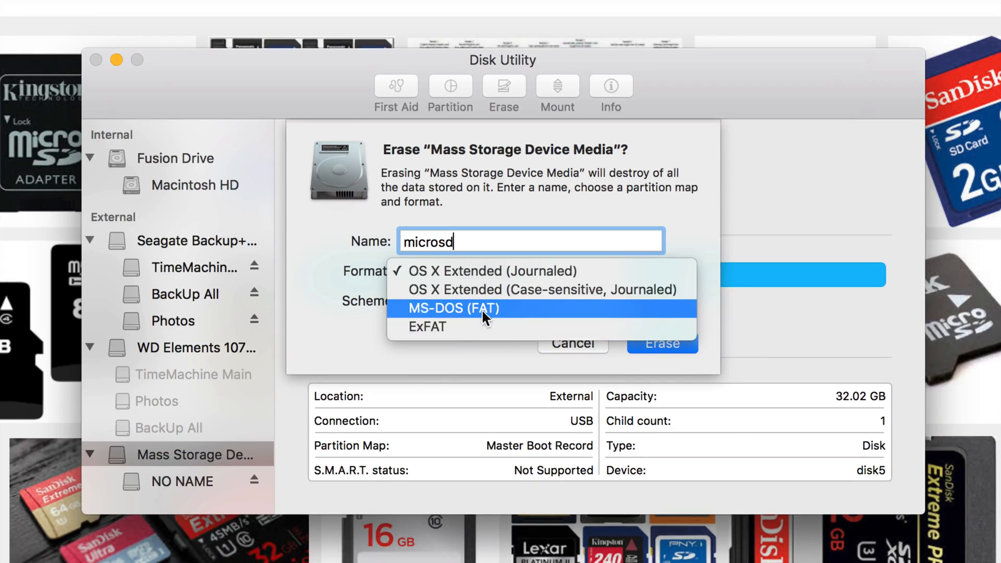
pyautogui.click(456, 308)
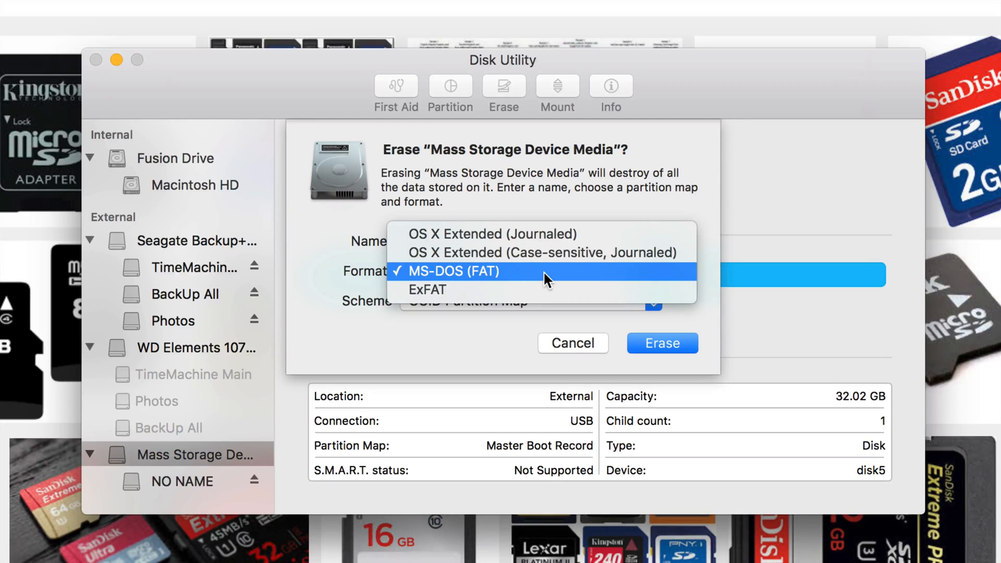
pyautogui.click(426, 290)
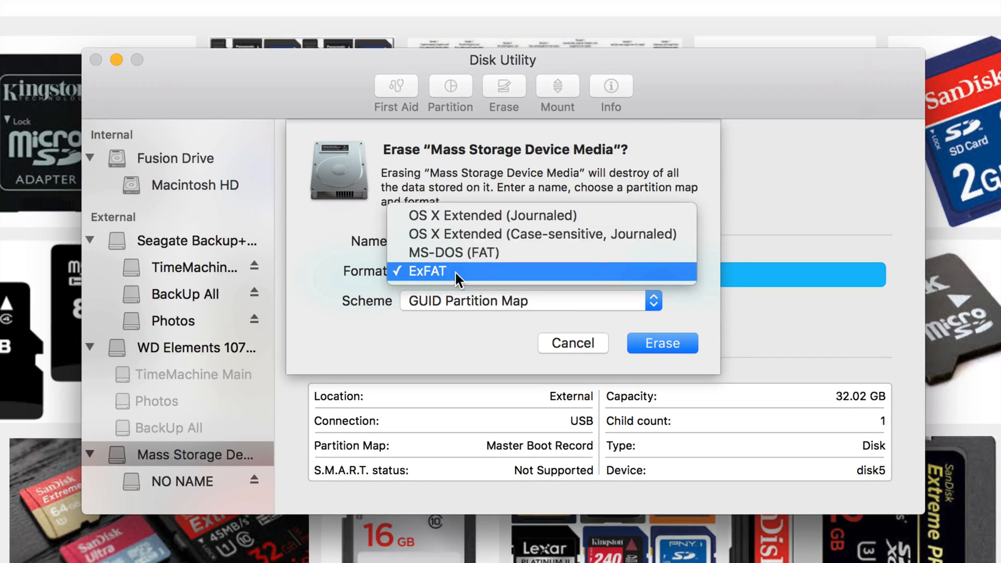
pyautogui.moveTo(436, 280)
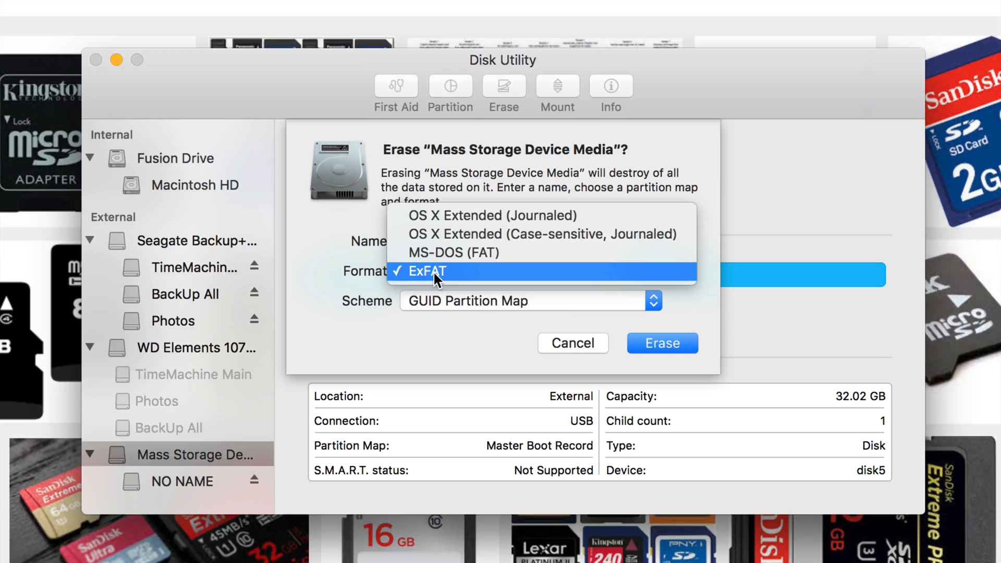
pyautogui.moveTo(473, 216)
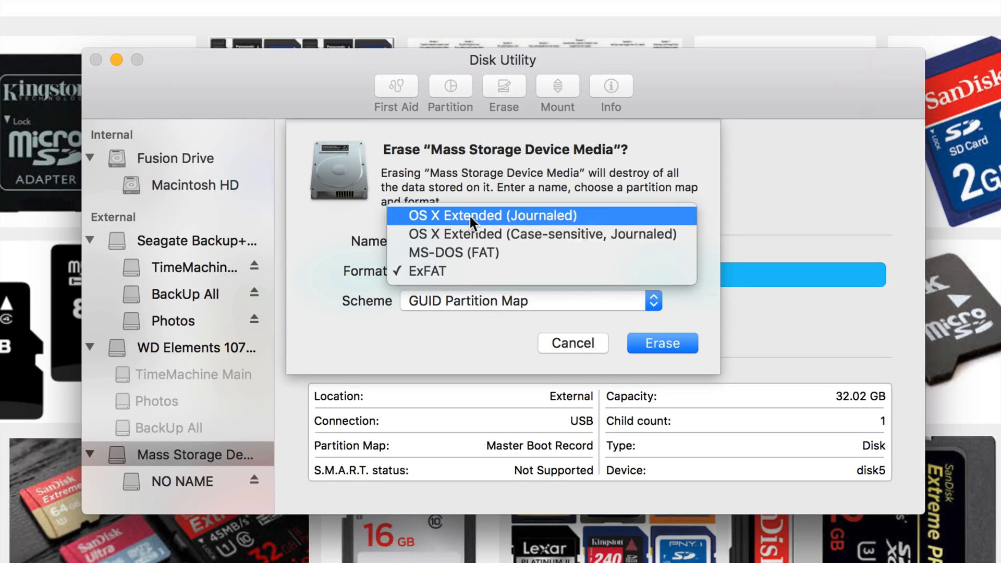
pyautogui.moveTo(486, 219)
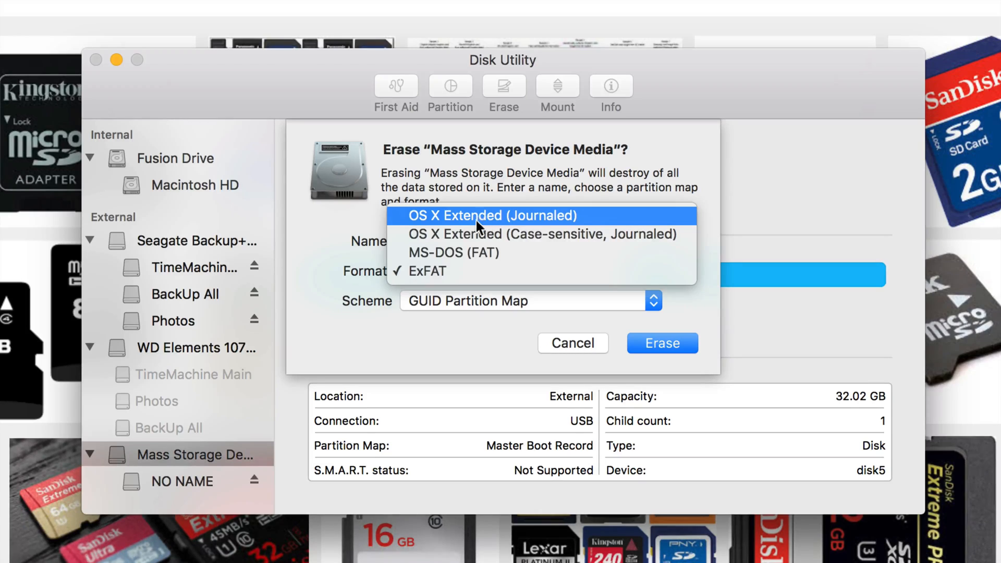
pyautogui.moveTo(433, 281)
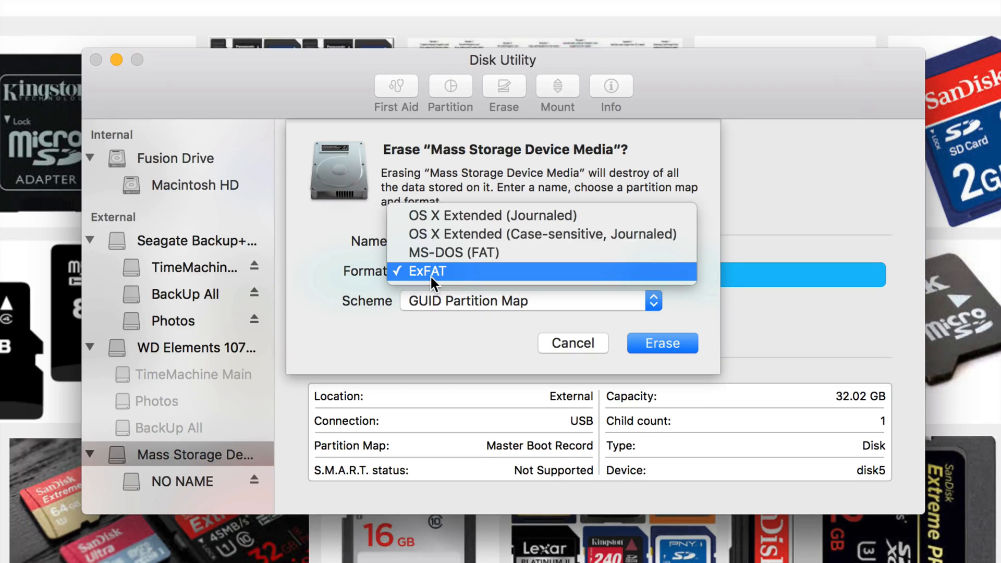
# Step: Briefly switch the format to OS X Extended (Journaled), then return it to ExFAT
pyautogui.click(428, 271)
pyautogui.write('microsd')
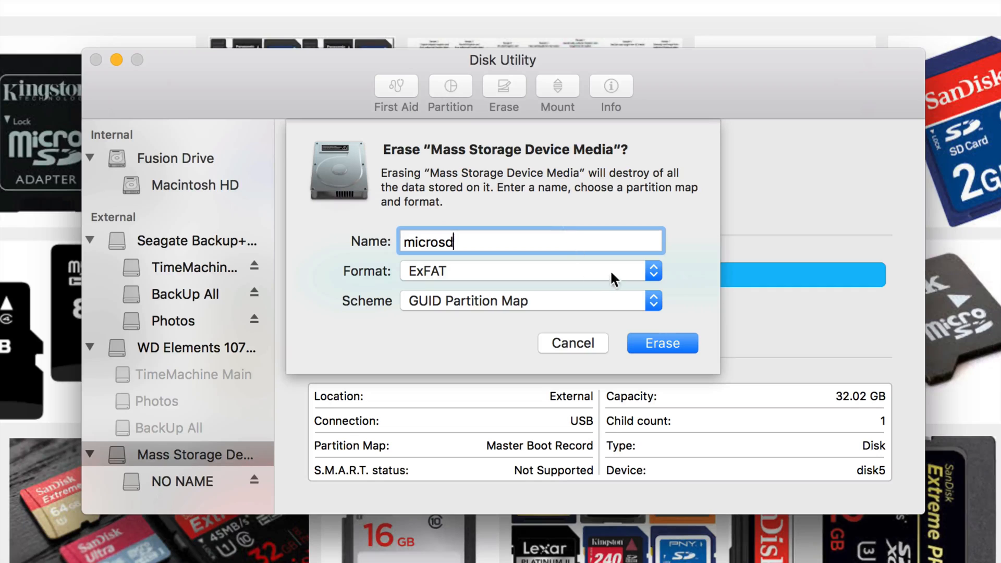
pyautogui.moveTo(648, 276)
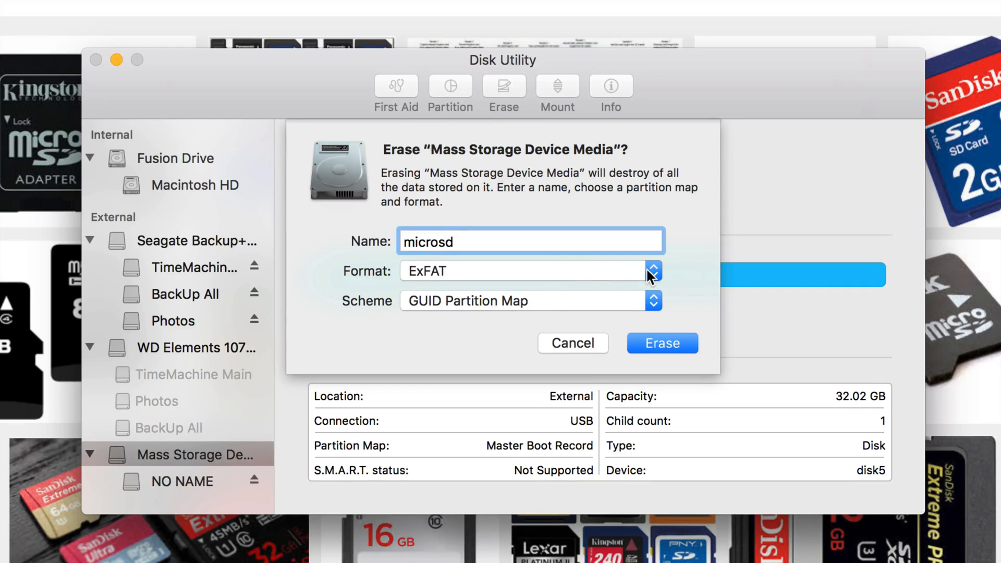
pyautogui.click(652, 271)
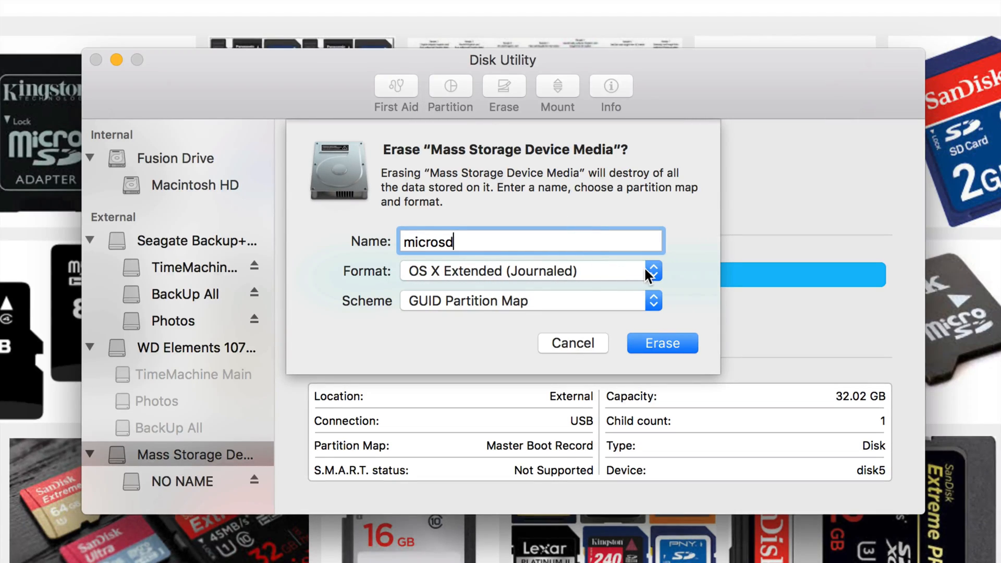
pyautogui.click(653, 271)
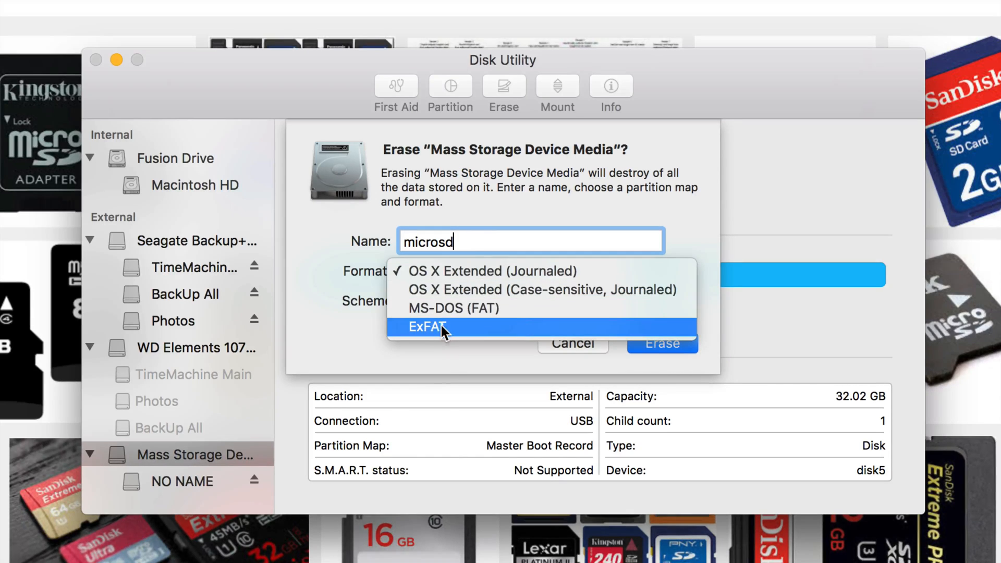
pyautogui.click(428, 326)
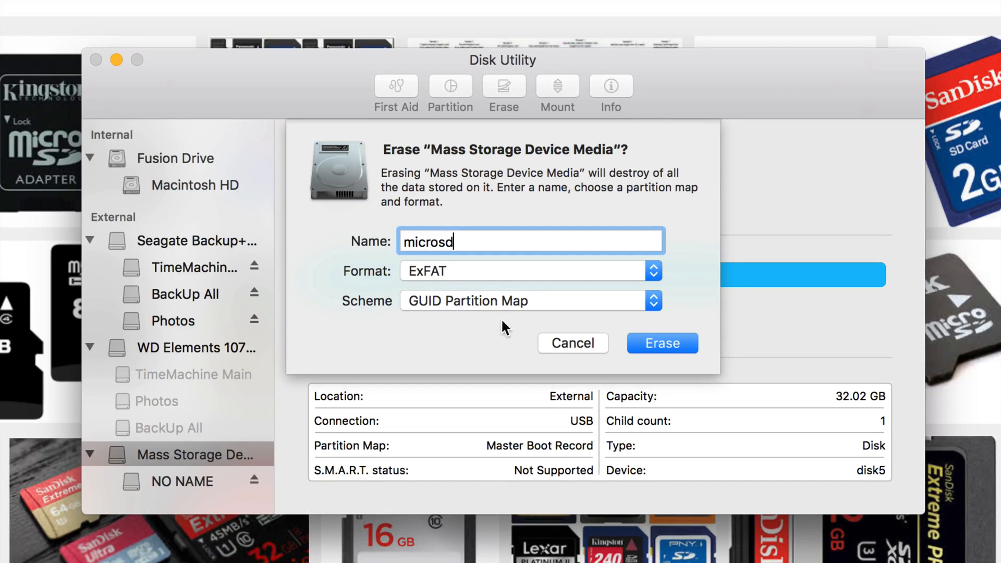
pyautogui.moveTo(670, 278)
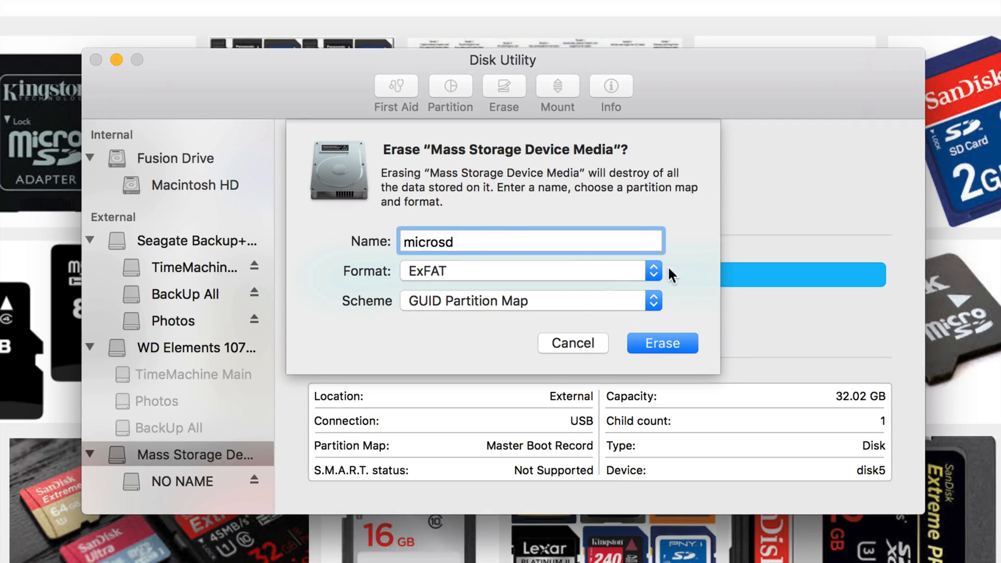
pyautogui.click(653, 270)
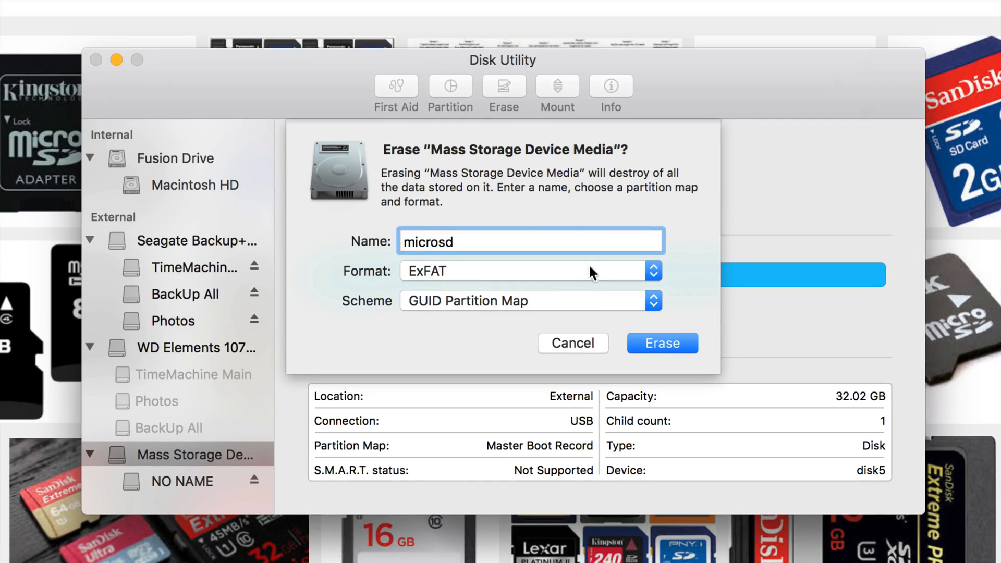
pyautogui.click(652, 271)
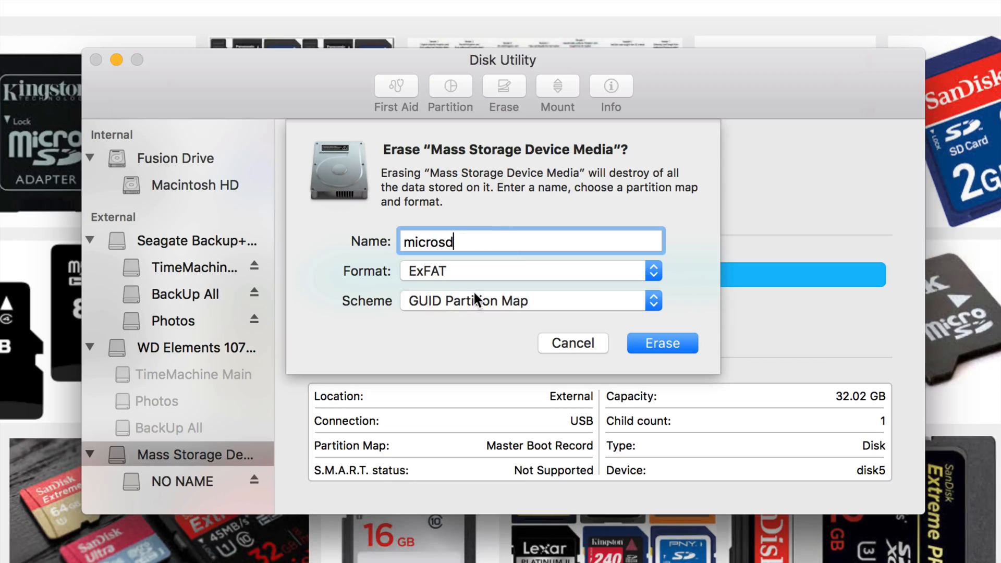
pyautogui.moveTo(528, 296)
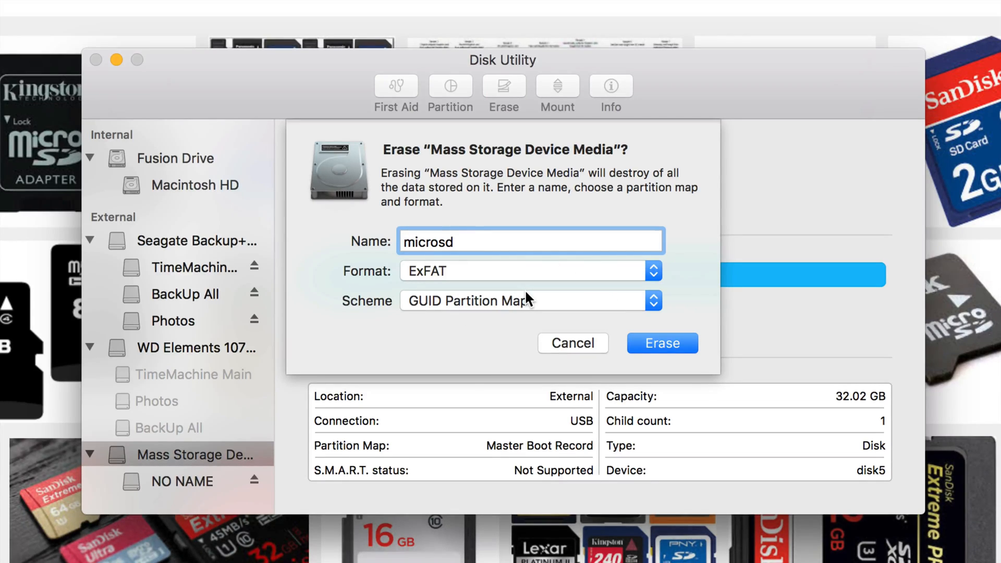
pyautogui.moveTo(428, 330)
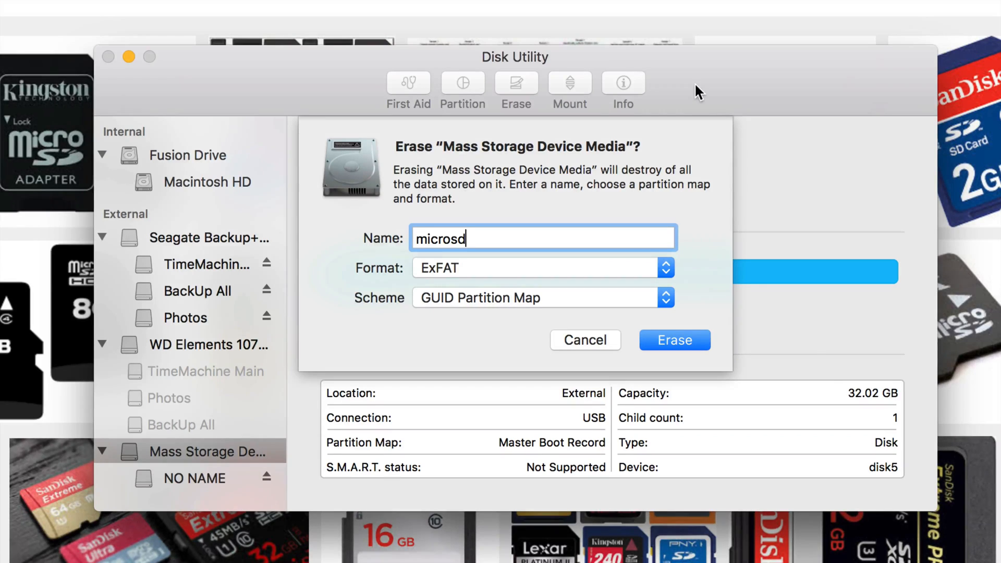
pyautogui.click(665, 297)
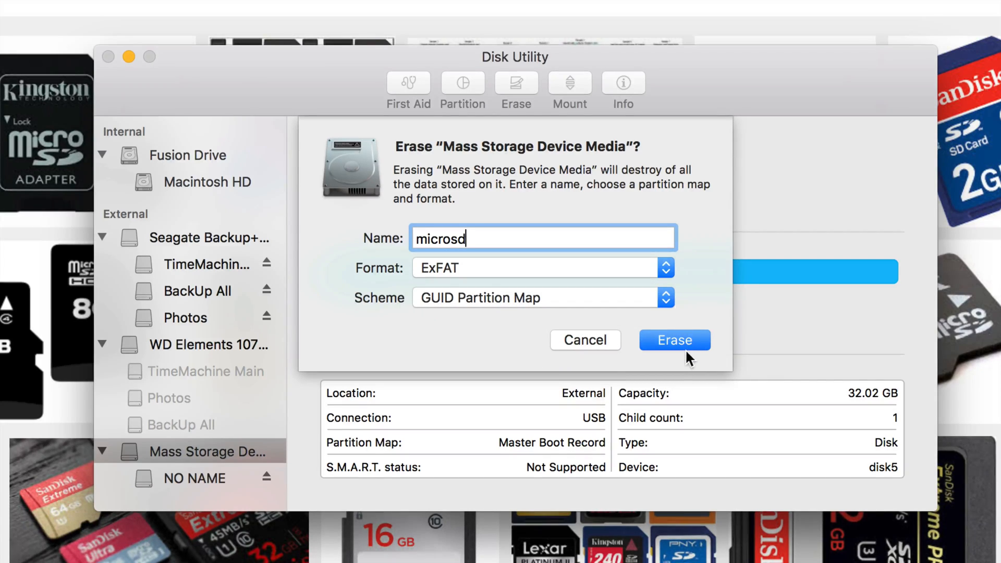
# Step: Erase the card and scroll through the log reporting a successful erase
pyautogui.click(675, 339)
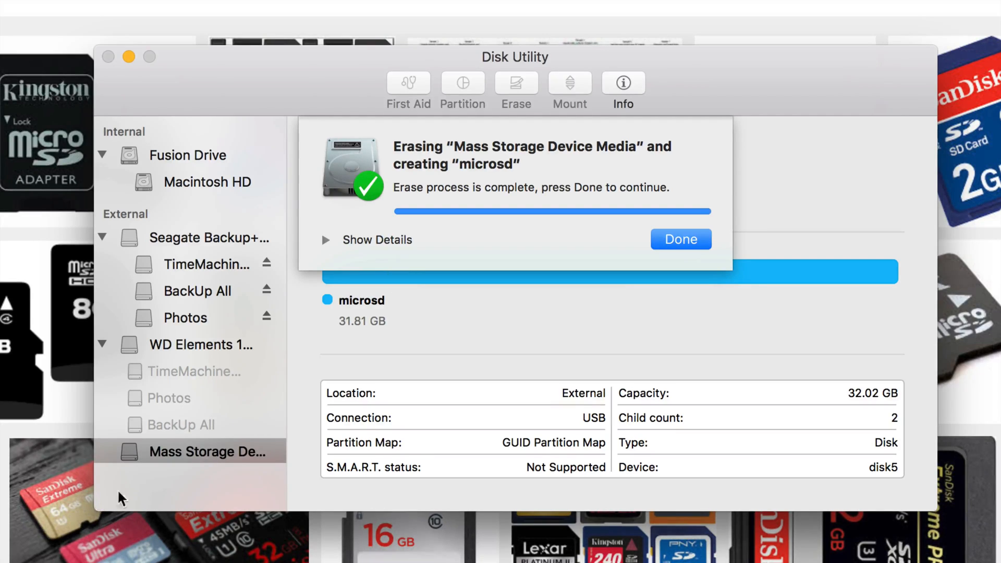
pyautogui.moveTo(510, 312)
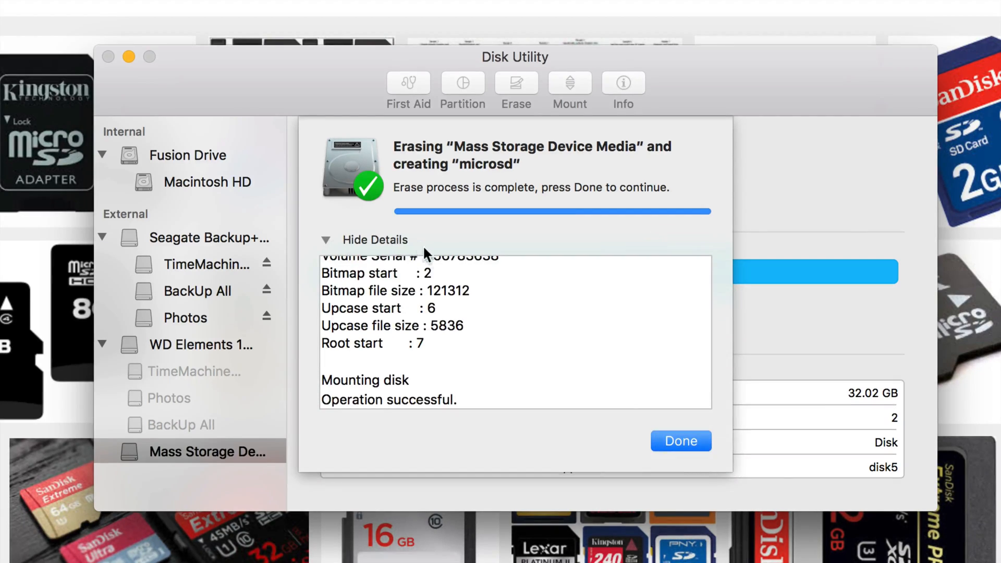
pyautogui.moveTo(594, 356)
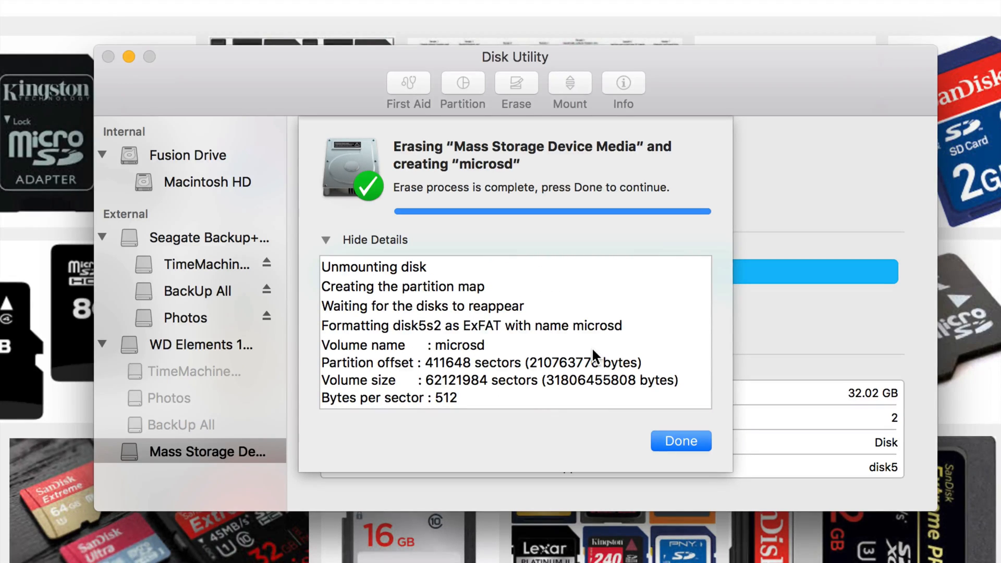
pyautogui.scroll(-3)
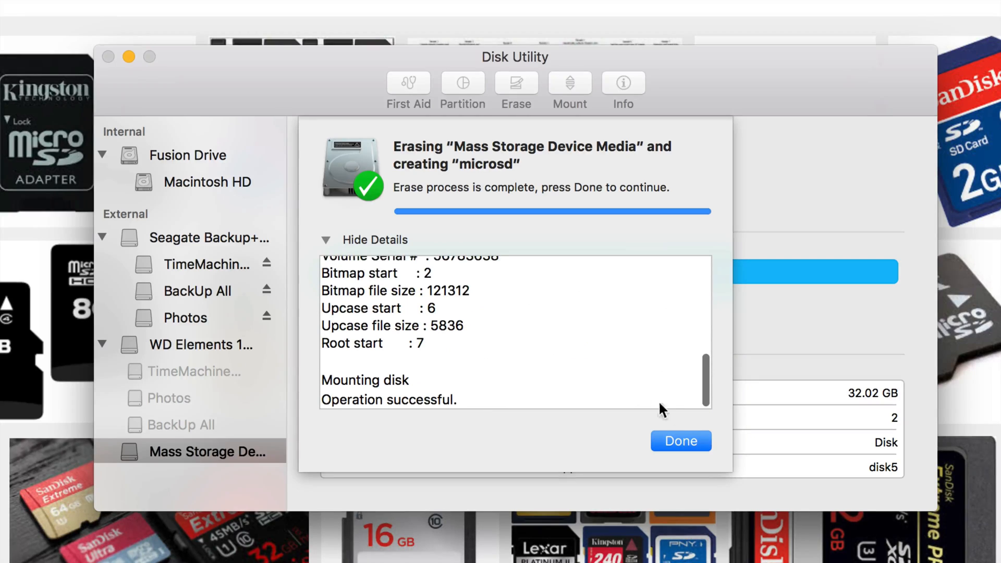
# Step: Dismiss the erase report, revealing the 31.81 GB microsd volume under GUID Partition Map
pyautogui.click(681, 440)
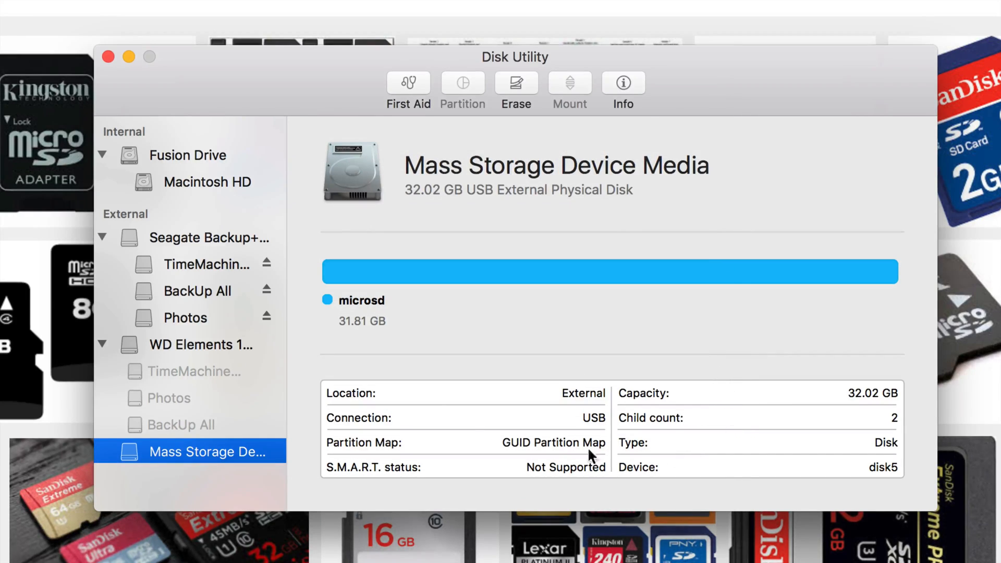
pyautogui.moveTo(738, 312)
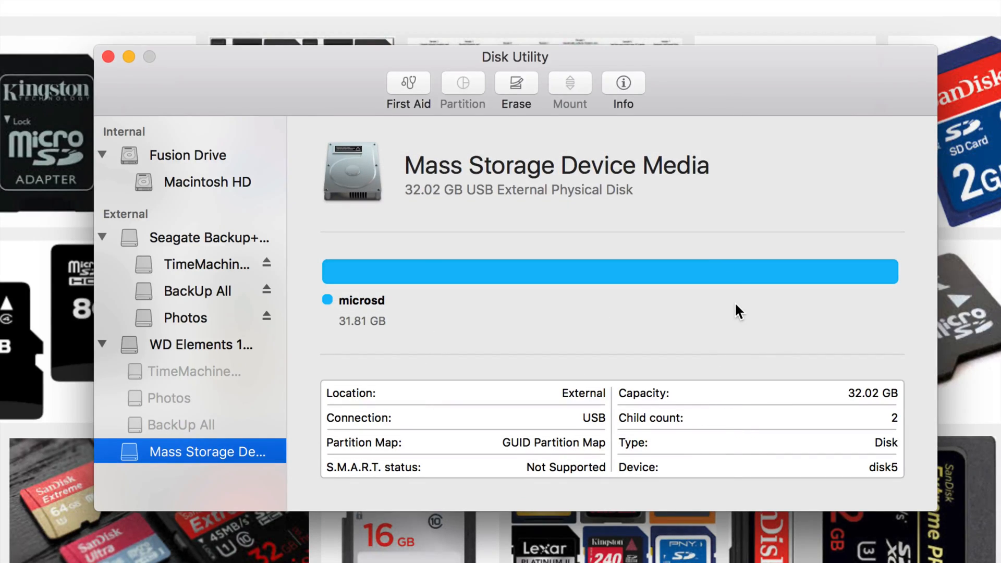
pyautogui.moveTo(296, 406)
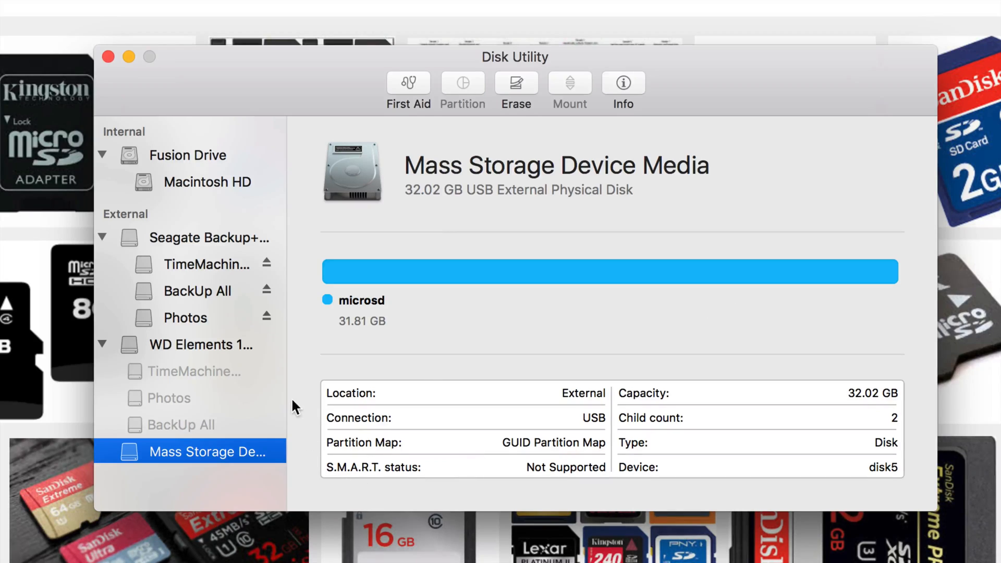
pyautogui.moveTo(851, 398)
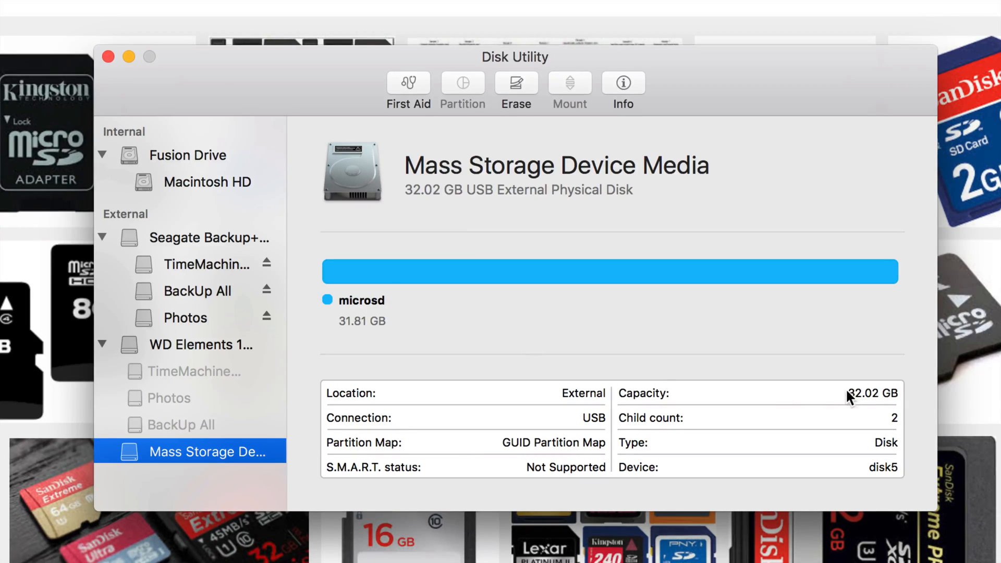
pyautogui.moveTo(360, 279)
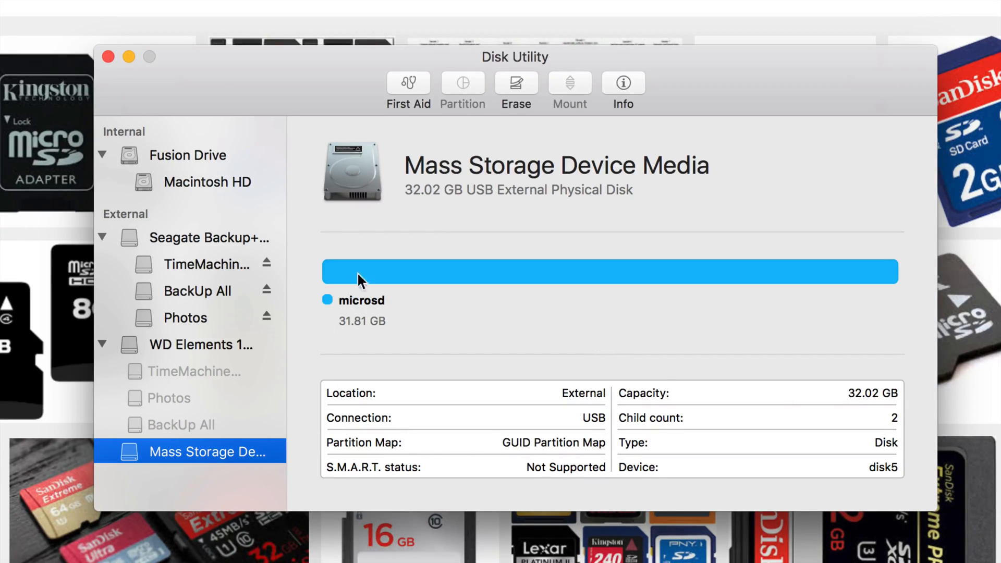